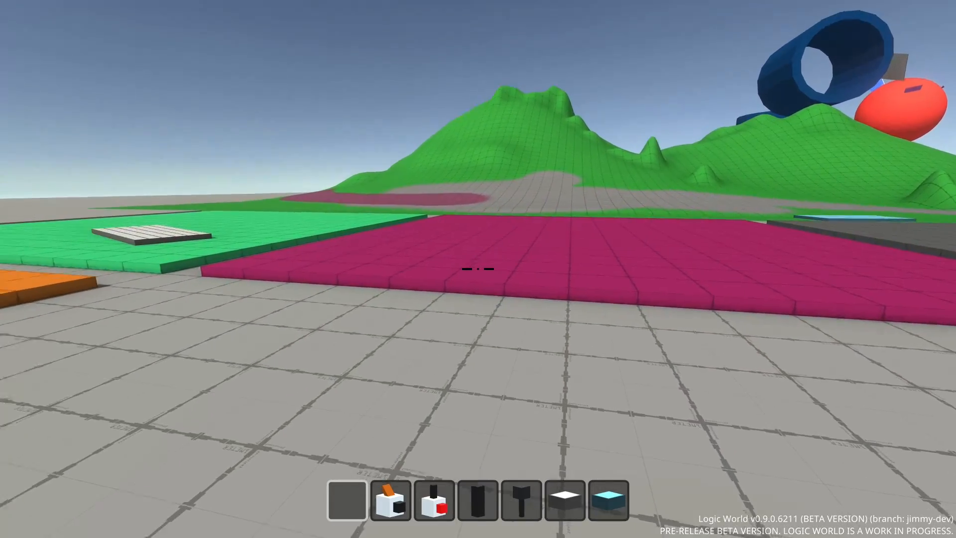
{"action": "mouse_move", "coordinate": [478, 269]}
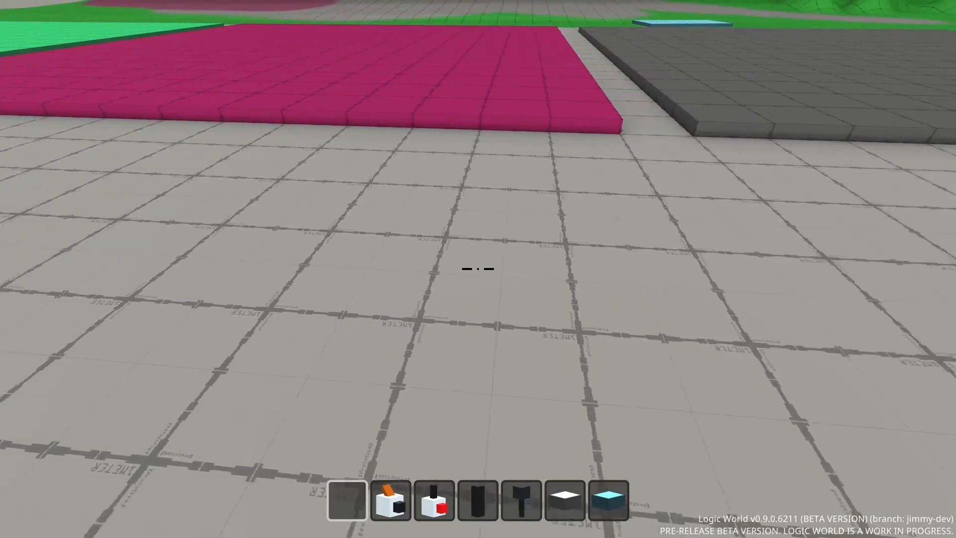
{"action": "mouse_move", "coordinate": [478, 269]}
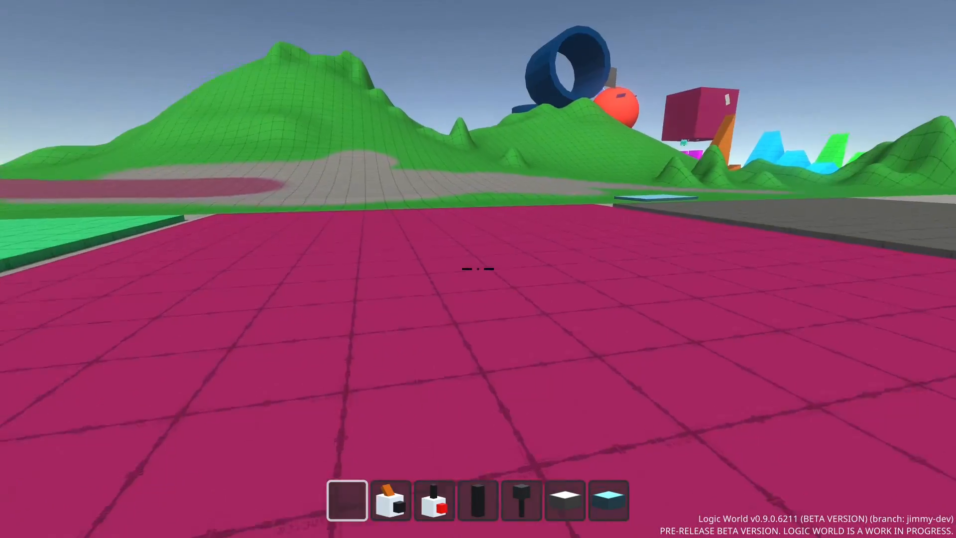
{"action": "mouse_move", "coordinate": [478, 269]}
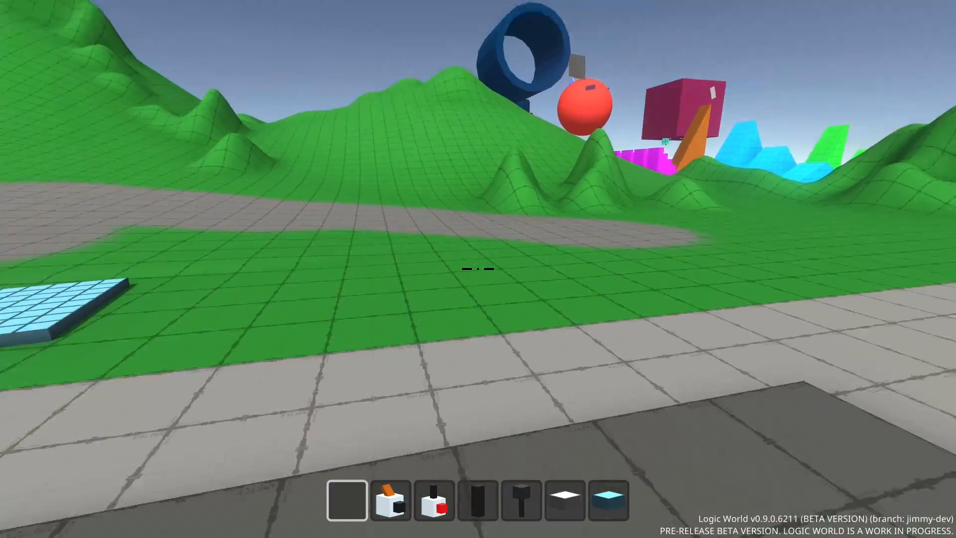
{"action": "mouse_move", "coordinate": [477, 269]}
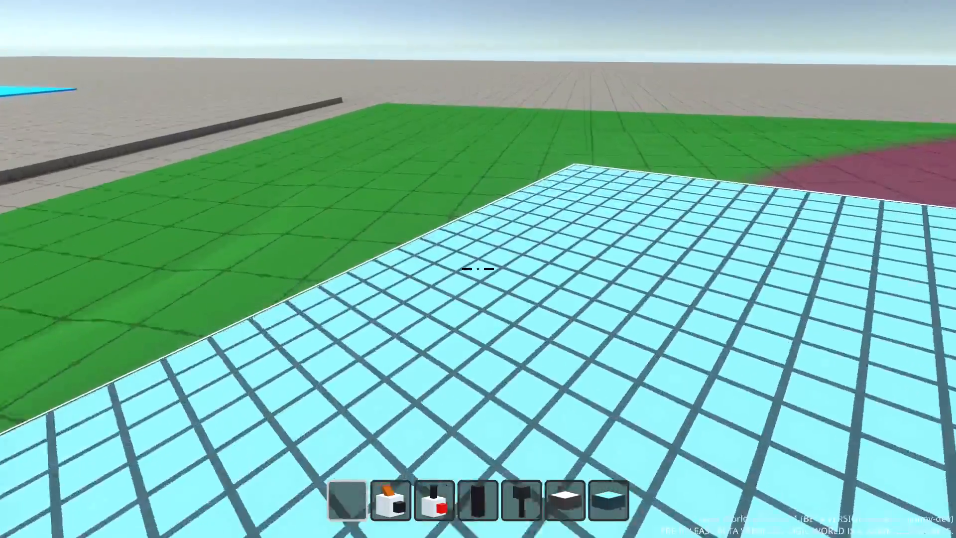
{"action": "mouse_move", "coordinate": [478, 269]}
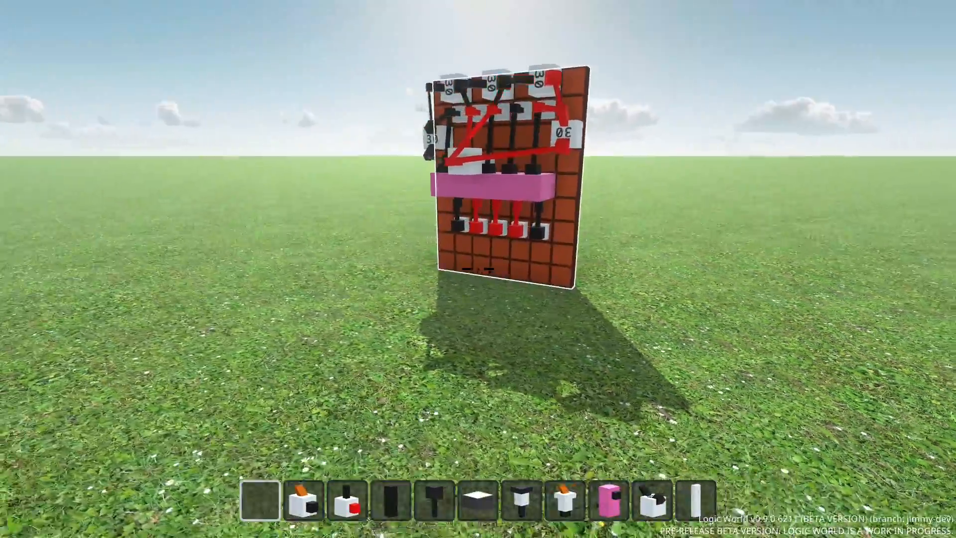
{"action": "mouse_move", "coordinate": [478, 269]}
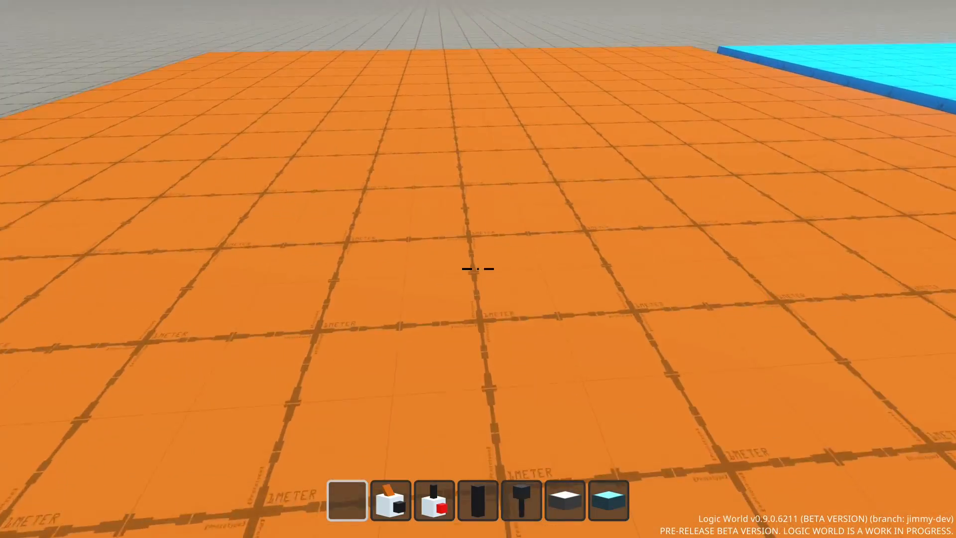
{"action": "mouse_move", "coordinate": [478, 269]}
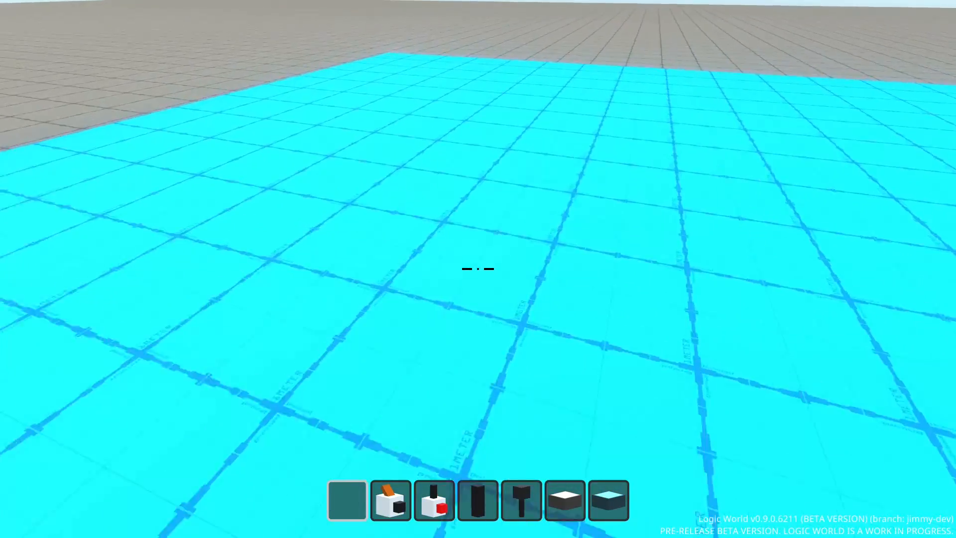
{"action": "mouse_move", "coordinate": [478, 269]}
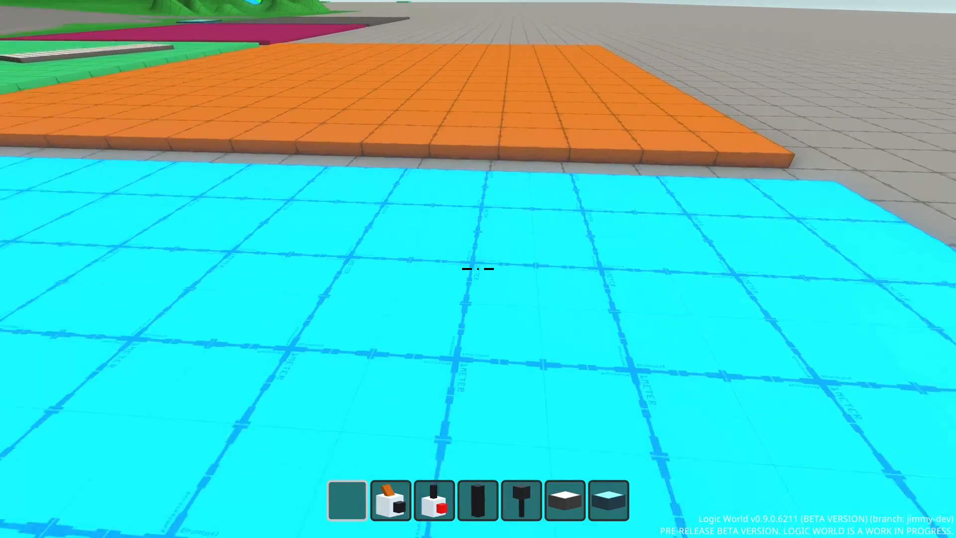
{"action": "mouse_move", "coordinate": [478, 269]}
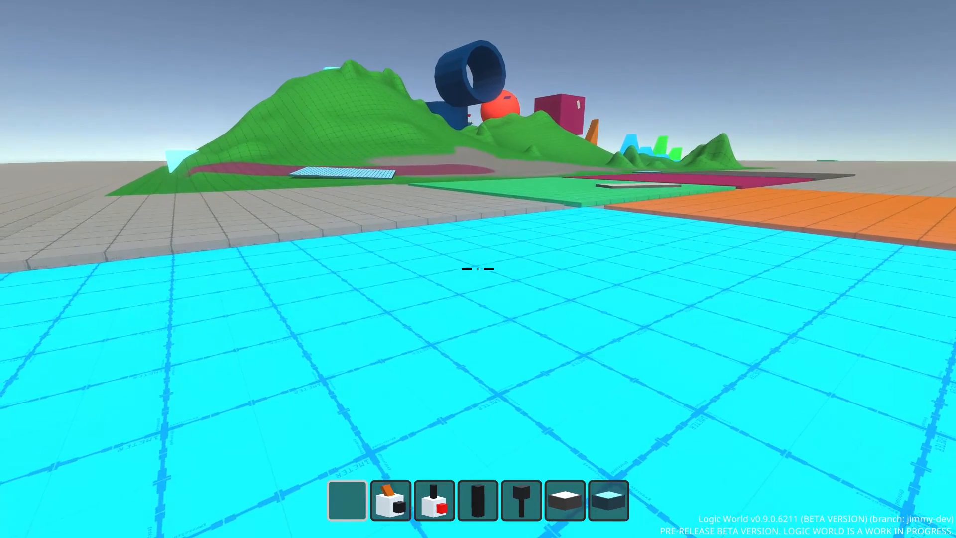
{"action": "mouse_move", "coordinate": [478, 269]}
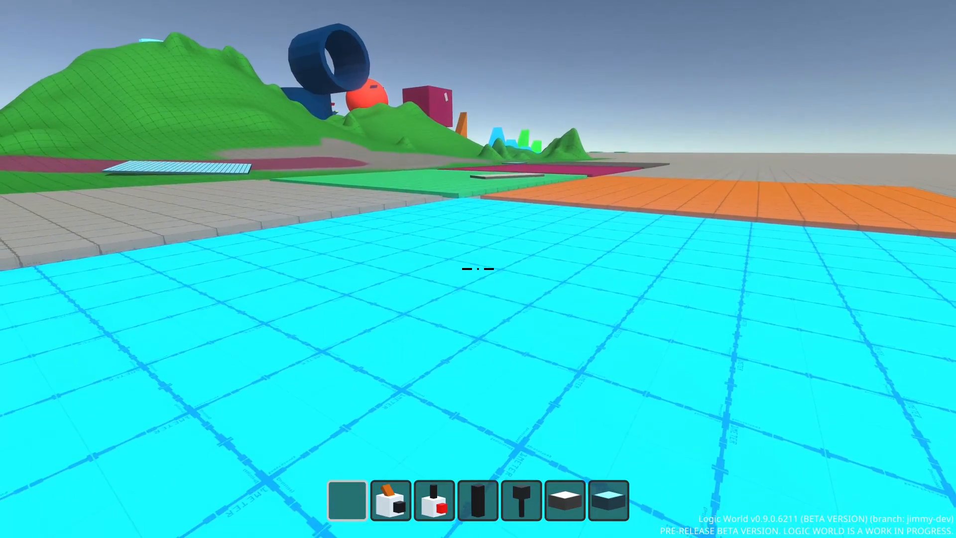
{"action": "mouse_move", "coordinate": [478, 268]}
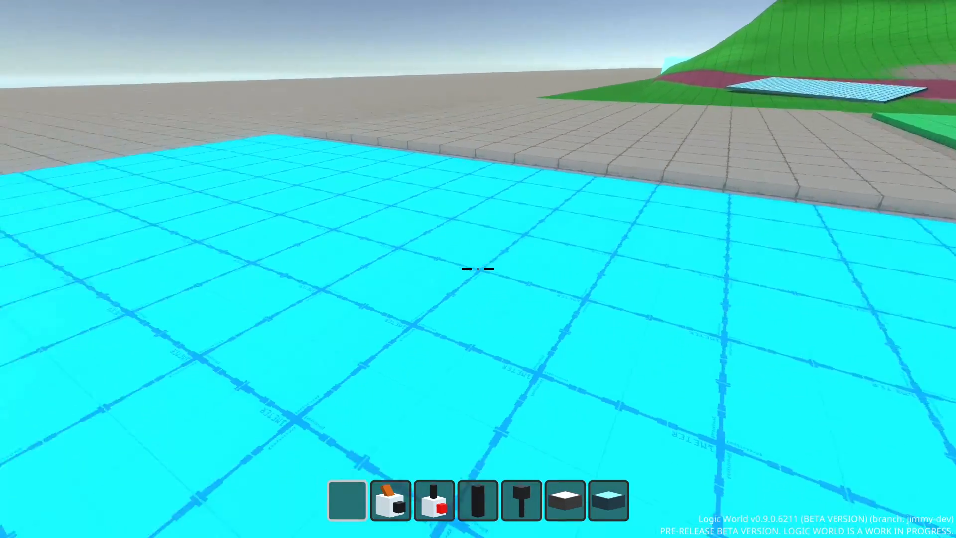
{"action": "mouse_move", "coordinate": [478, 268]}
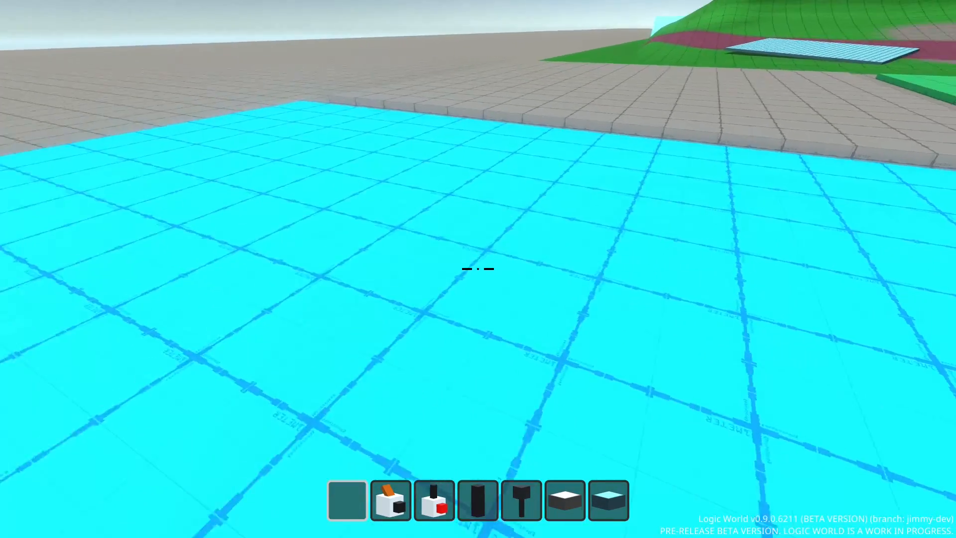